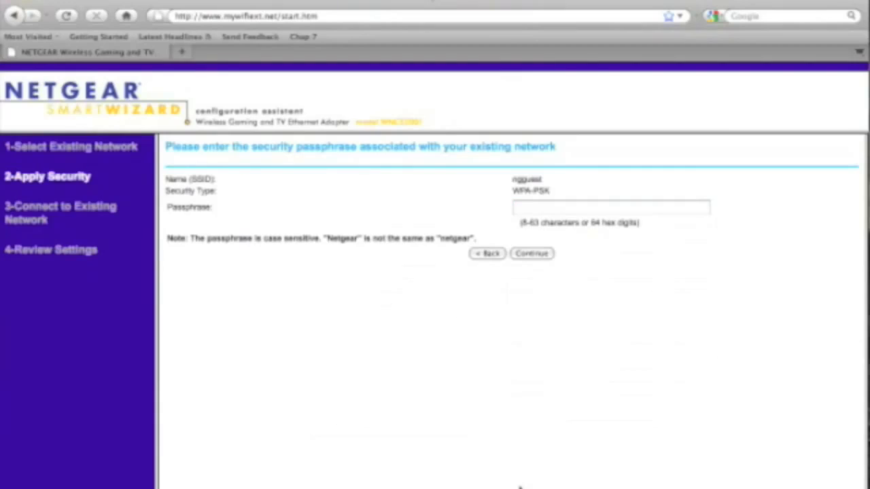
- Enter the WPA-PSK passphrase for the ngguest network and start connecting the WNCE2001
left_click(611, 208)
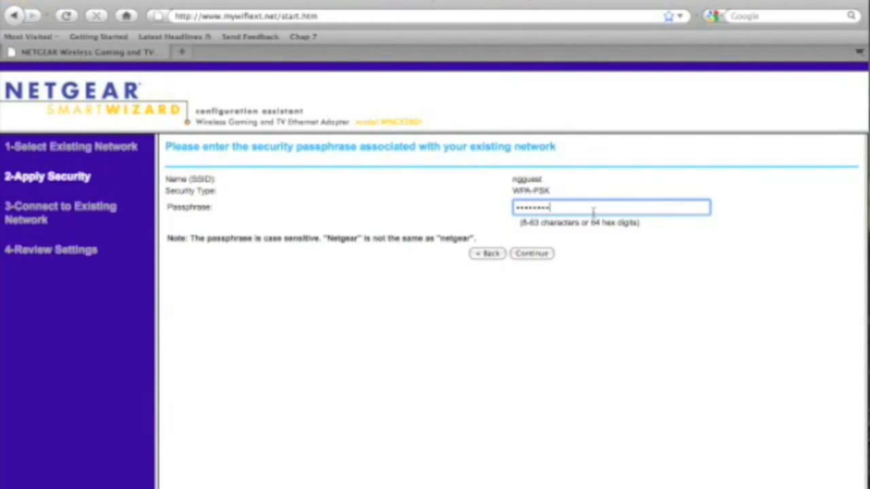
left_click(531, 253)
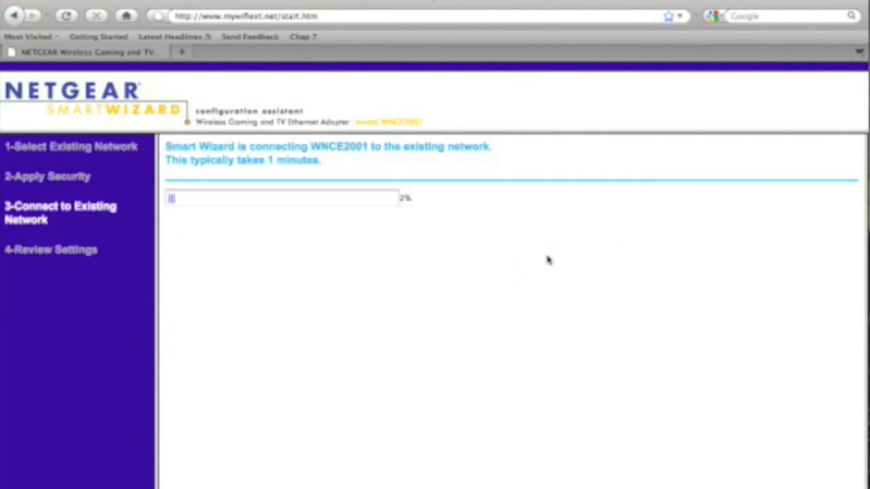